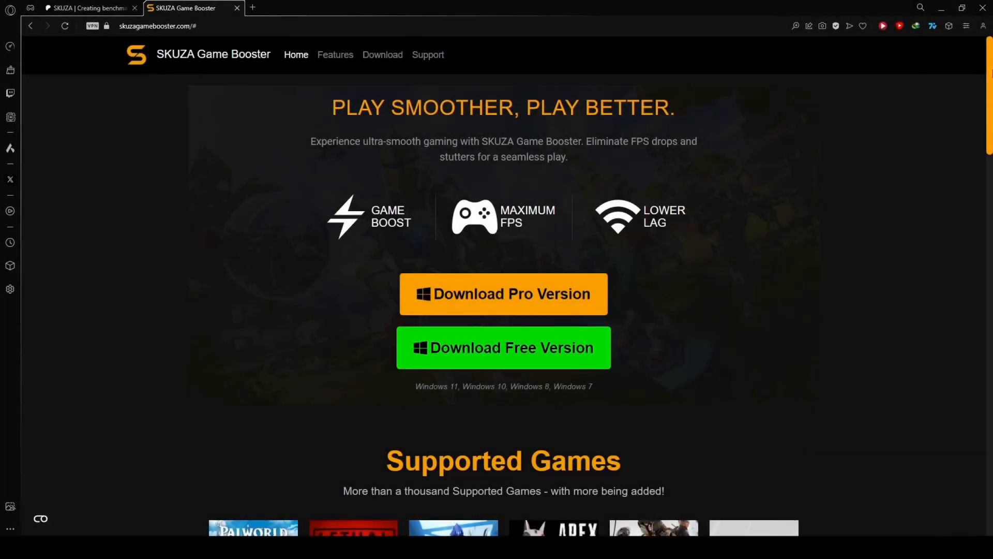
Filter the full list of 1055 supported games by 'batman' to show the five Arkham titles
{"action": "scroll", "scroll_direction": "down", "scroll_amount": 3}
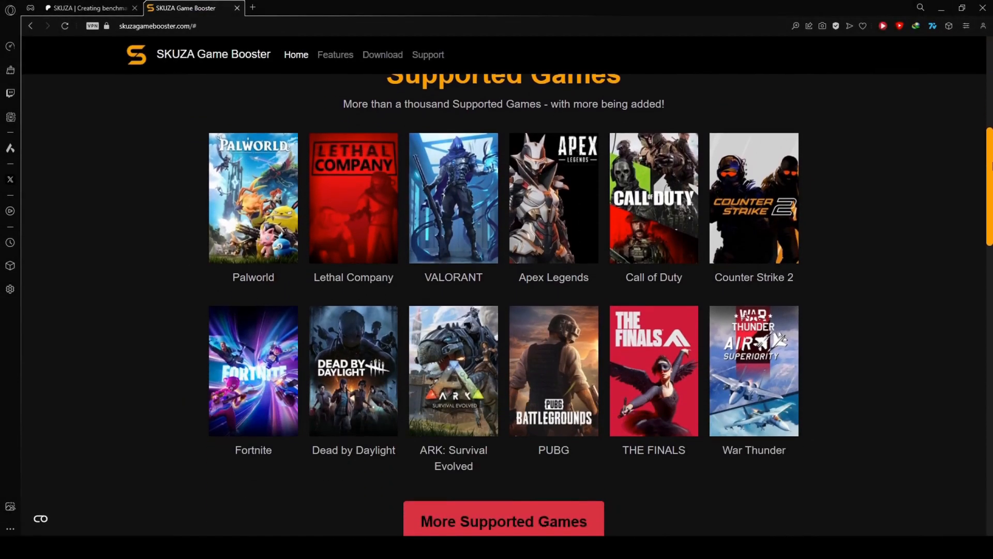
{"action": "left_click", "coordinate": [503, 521]}
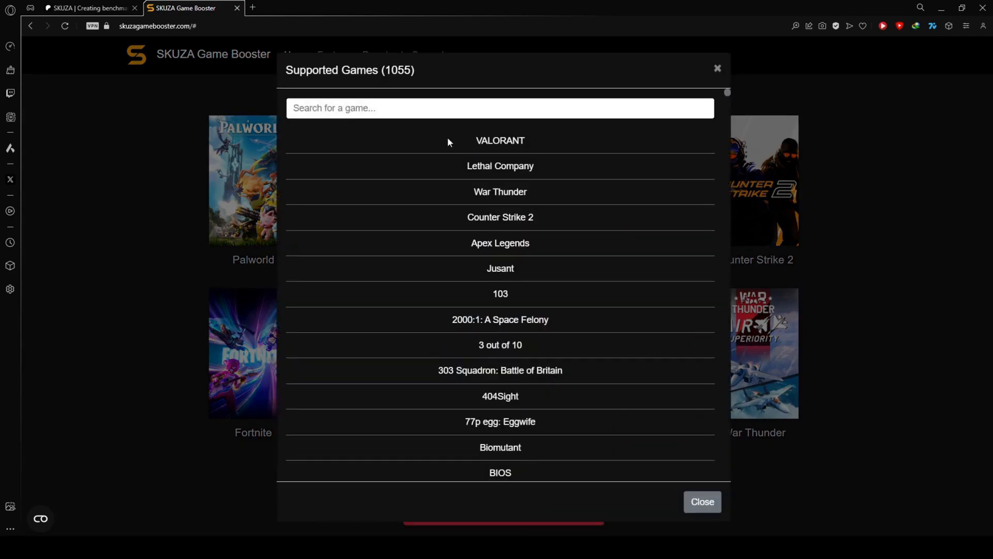
{"action": "type", "text": "batman"}
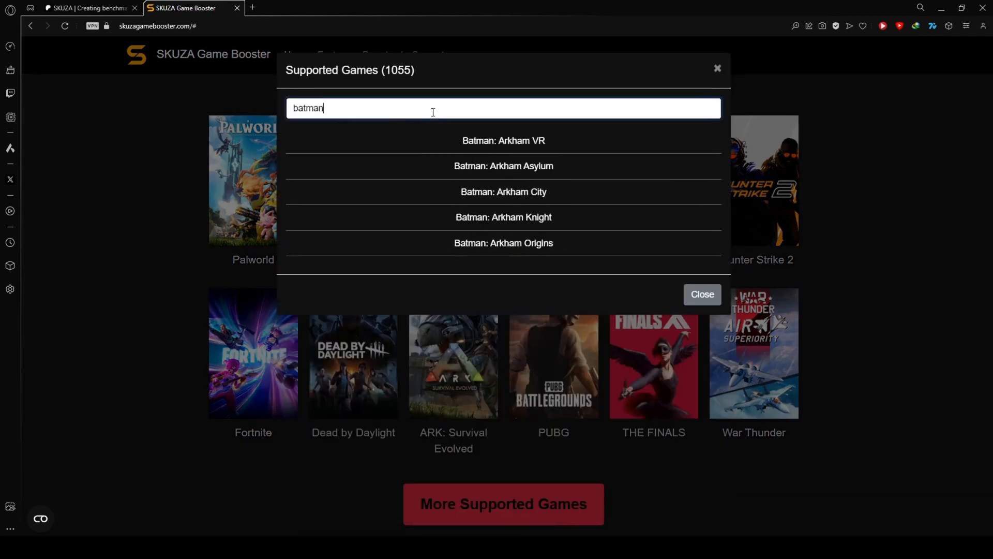
{"action": "mouse_move", "coordinate": [520, 204]}
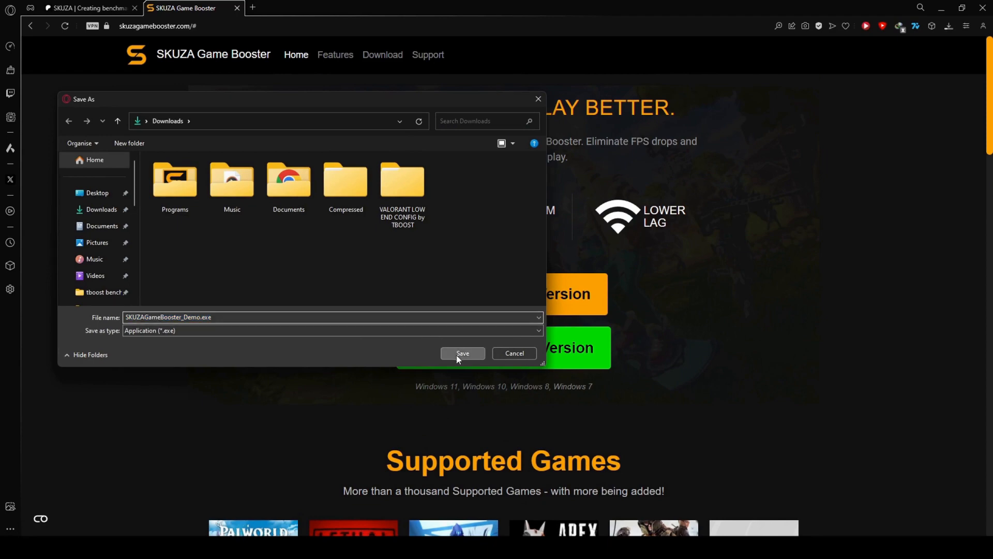
Download the SKUZA Game Booster Demo installer and run it past the Windows warning
{"action": "left_click", "coordinate": [462, 352]}
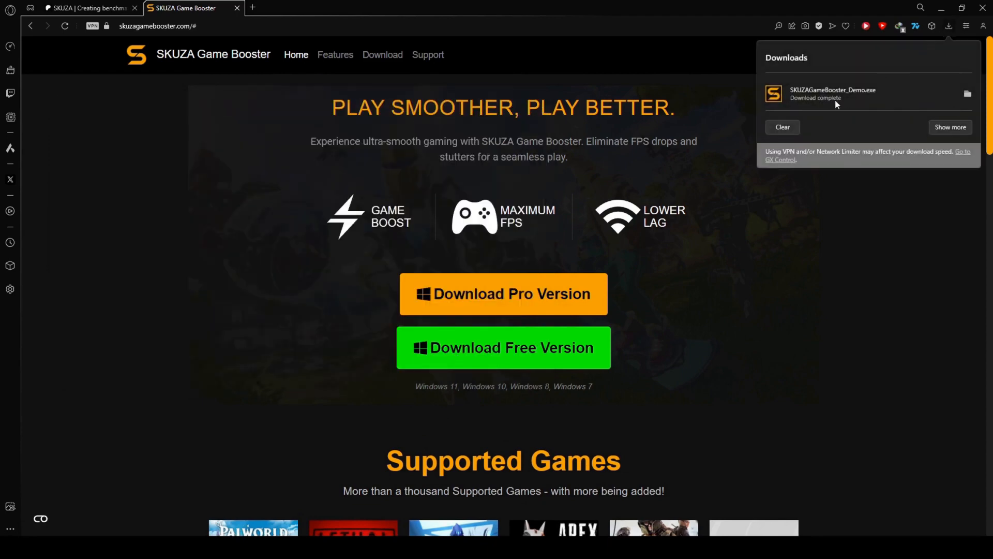
{"action": "mouse_move", "coordinate": [824, 97]}
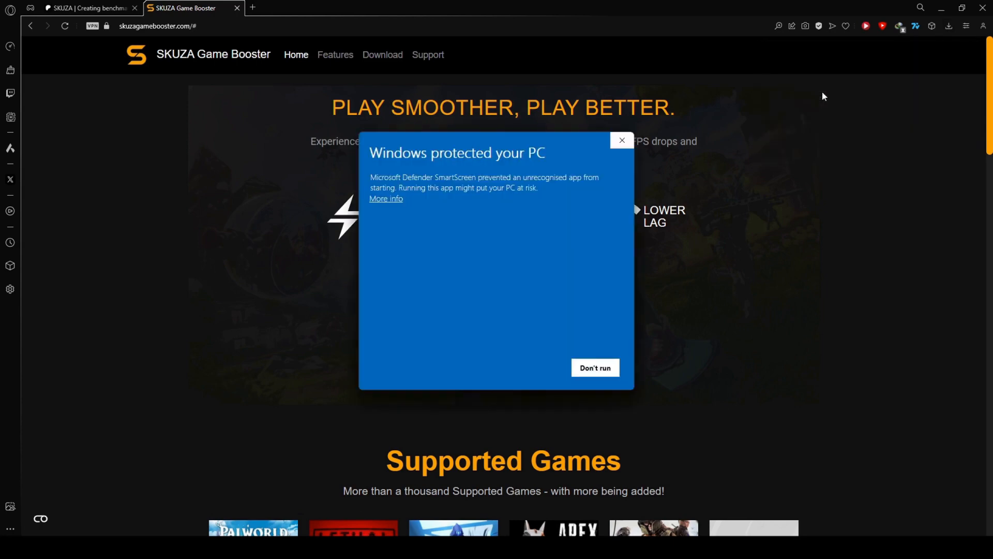
{"action": "left_click", "coordinate": [386, 198]}
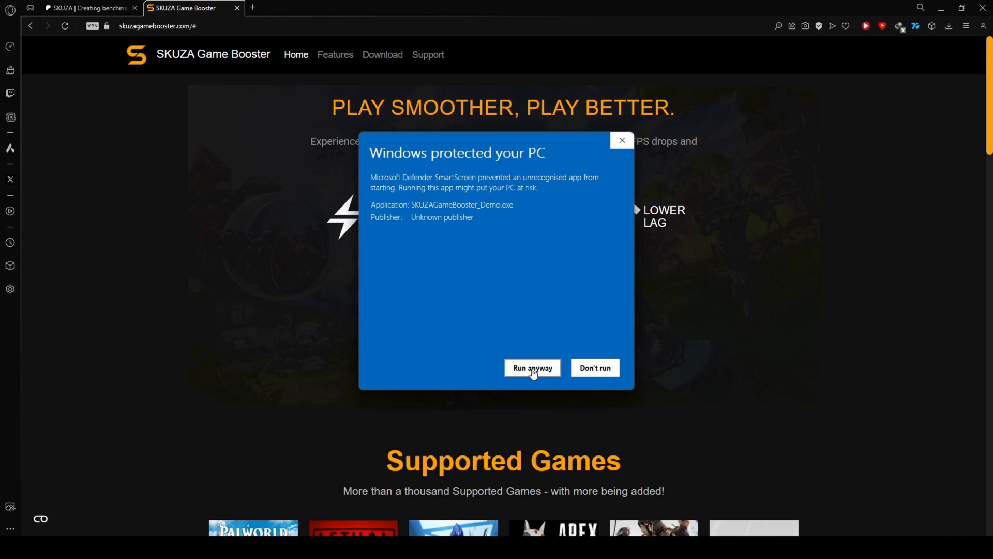
{"action": "left_click", "coordinate": [532, 367]}
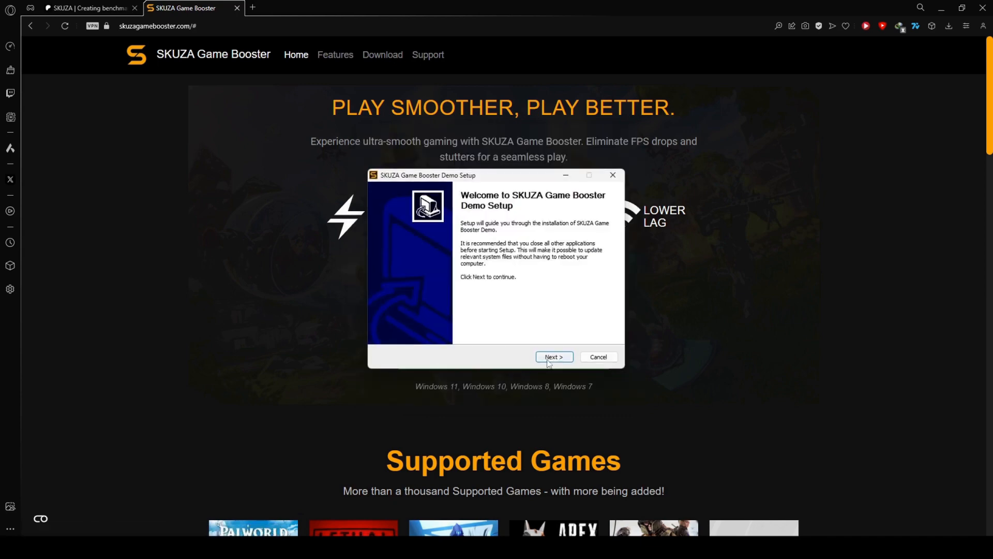
Install the Demo into the default folder and launch the booster at finish
{"action": "left_click", "coordinate": [554, 356]}
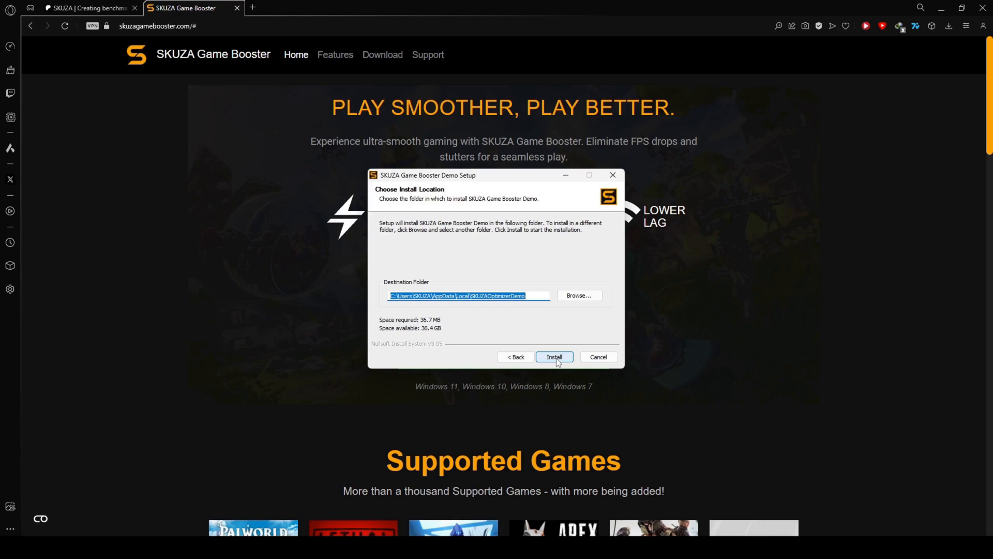
{"action": "left_click", "coordinate": [555, 357]}
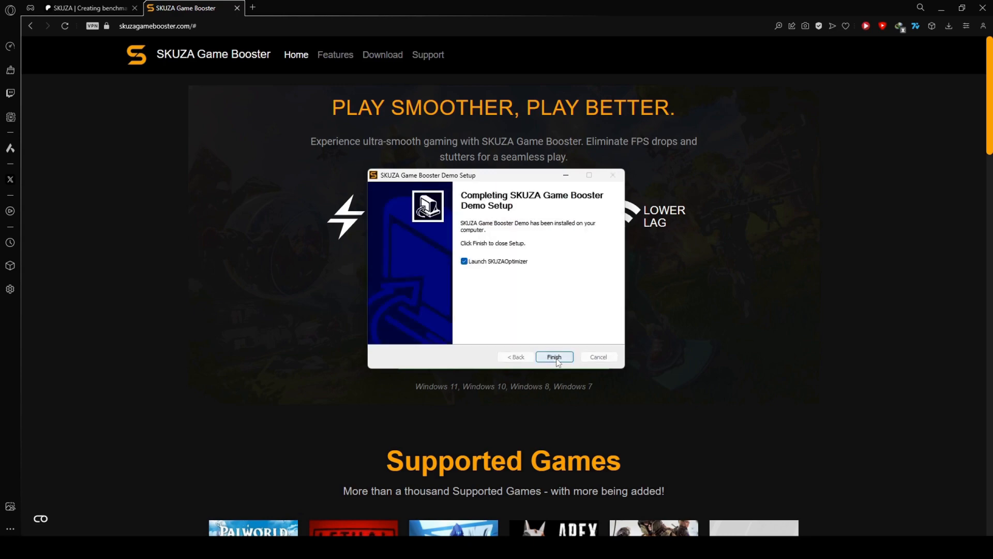
{"action": "left_click", "coordinate": [555, 356]}
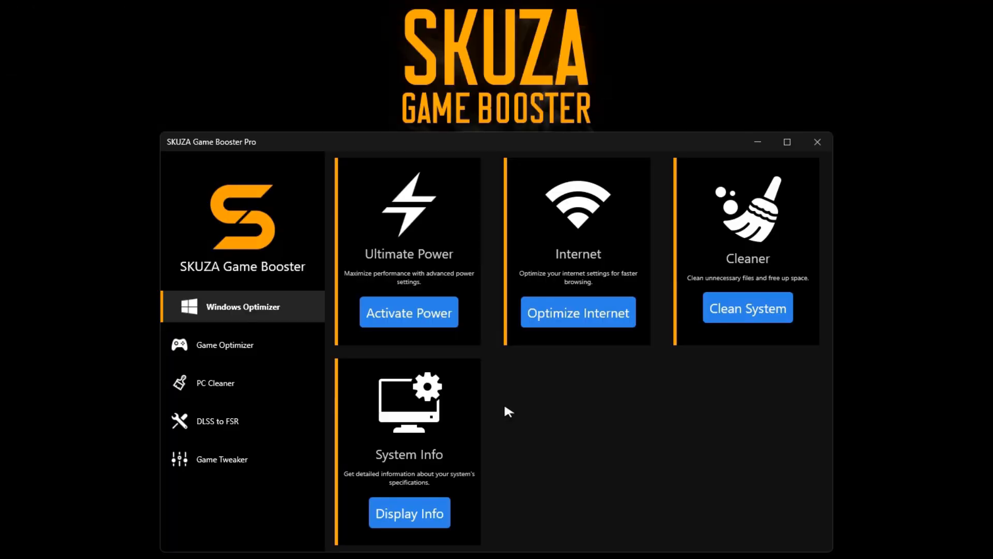
{"action": "mouse_move", "coordinate": [228, 351]}
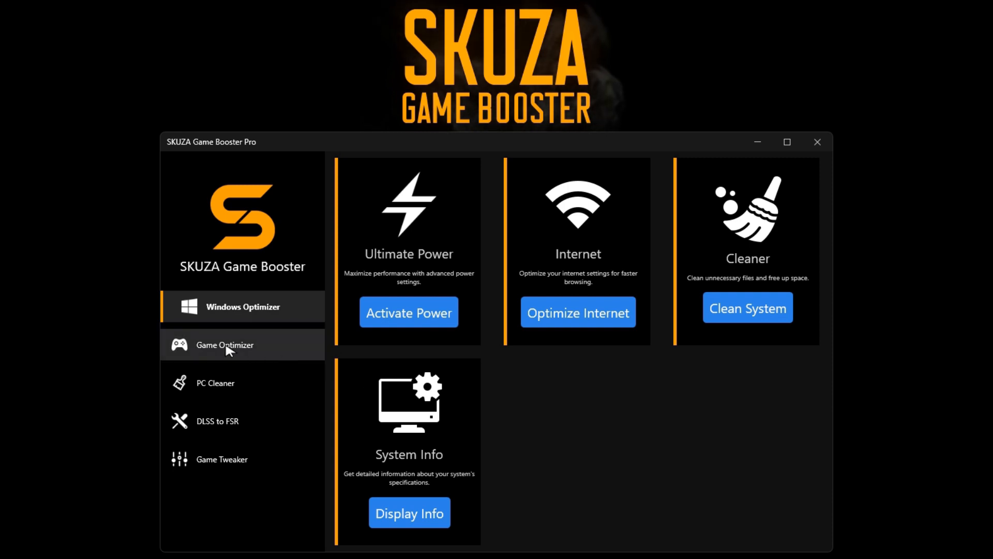
Search the Game Optimizer catalog for 'Persona 3 Reload' and select the result
{"action": "left_click", "coordinate": [225, 345]}
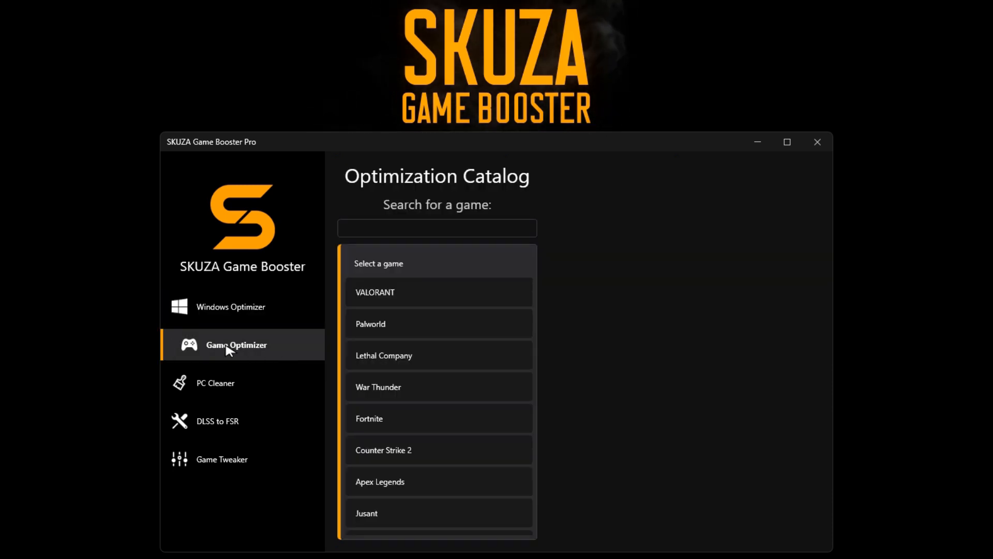
{"action": "mouse_move", "coordinate": [284, 320]}
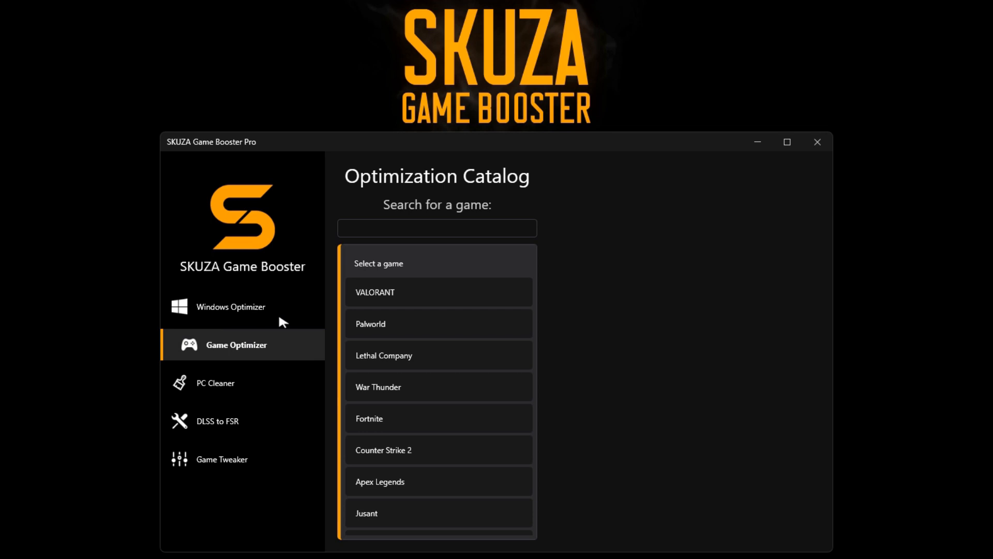
{"action": "type", "text": "Persona"}
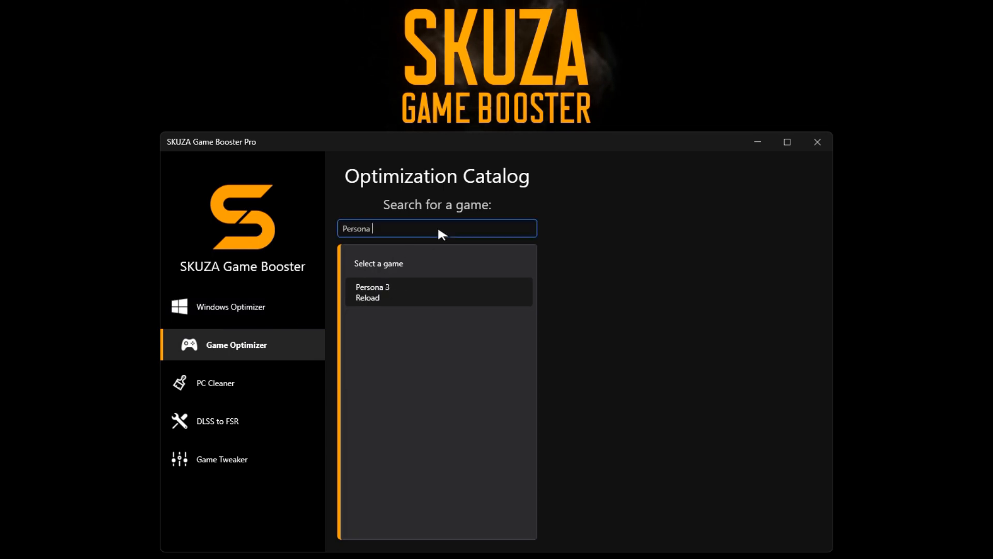
{"action": "type", "text": "3 Relo"}
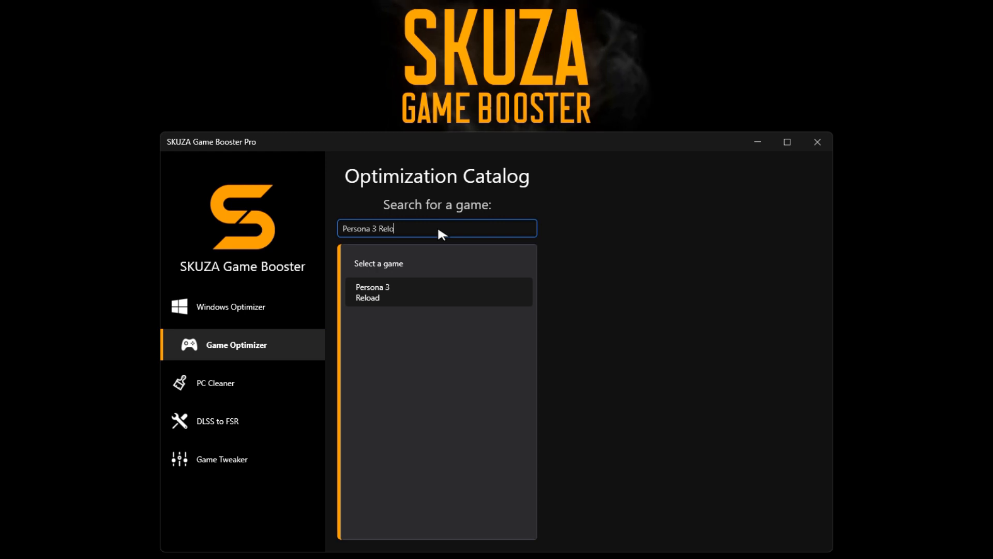
{"action": "type", "text": "ad"}
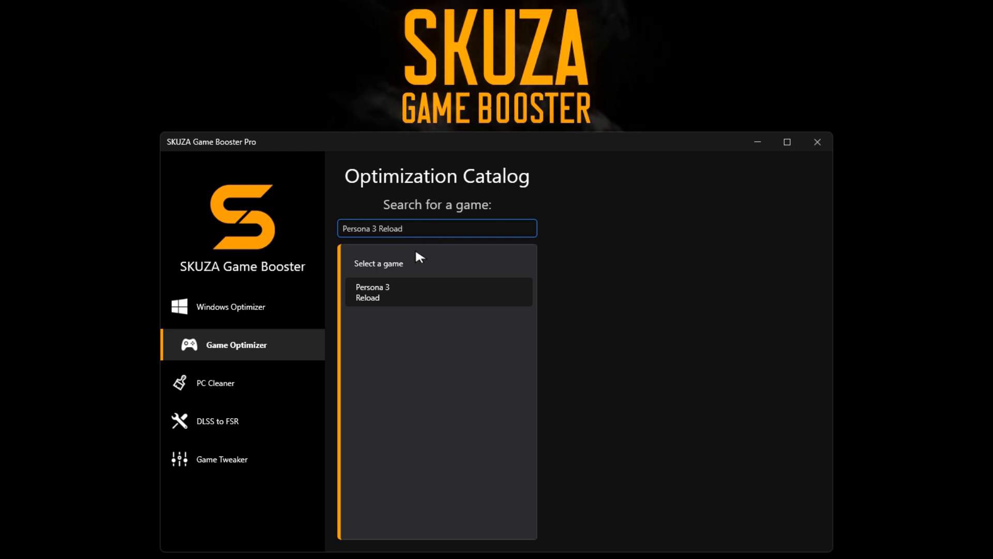
{"action": "left_click", "coordinate": [438, 291]}
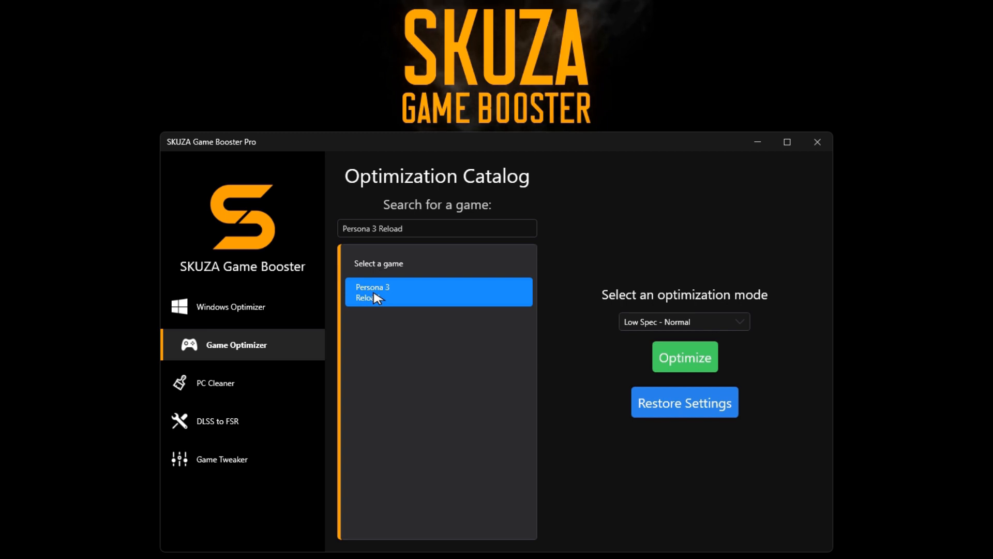
{"action": "mouse_move", "coordinate": [611, 332]}
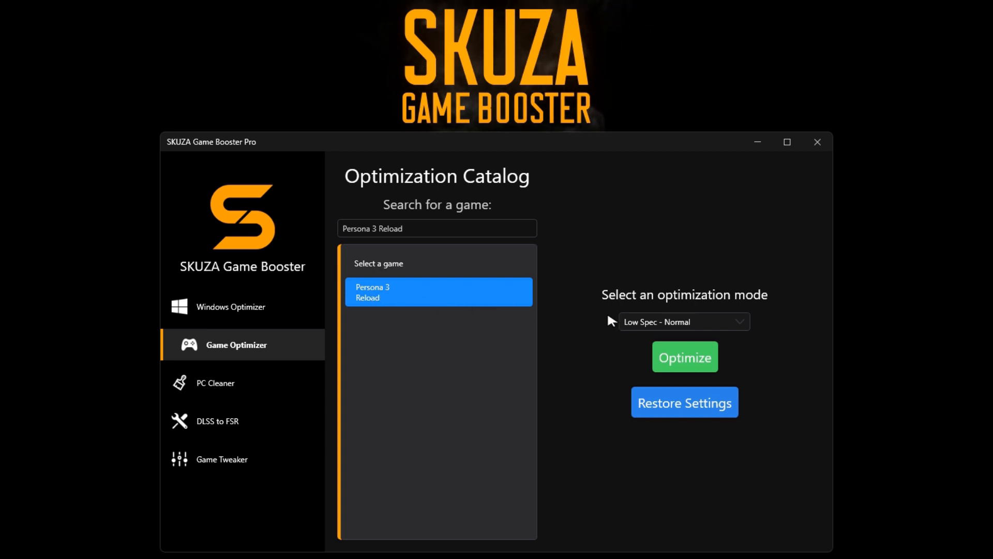
Optimize Persona 3 Reload in Low Spec - Normal mode and confirm the success message
{"action": "left_click", "coordinate": [685, 321]}
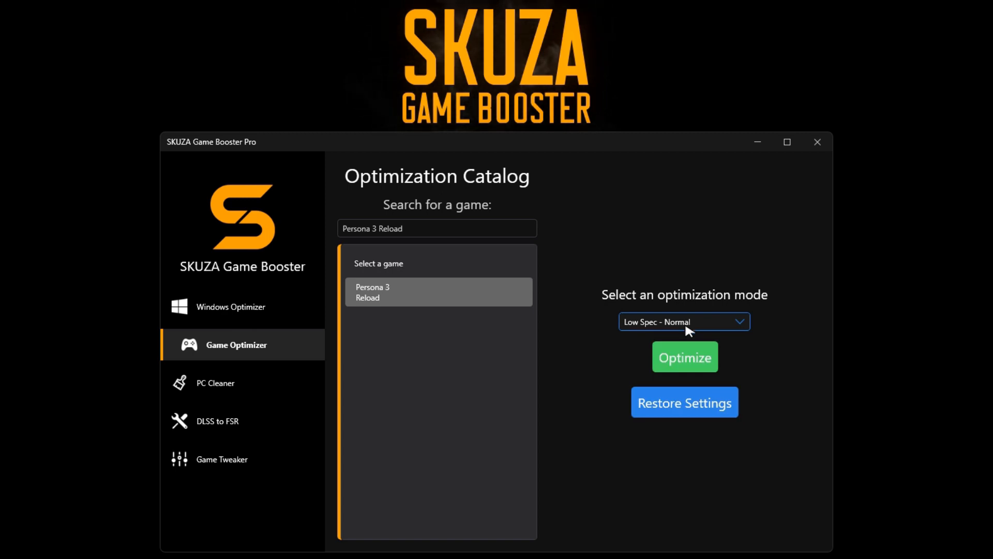
{"action": "left_click", "coordinate": [685, 356]}
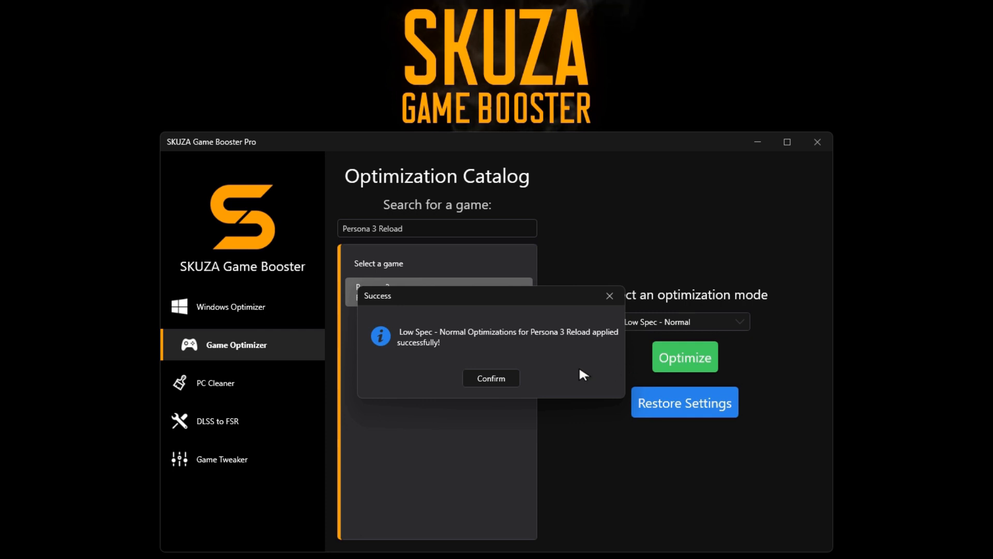
{"action": "left_click", "coordinate": [491, 378]}
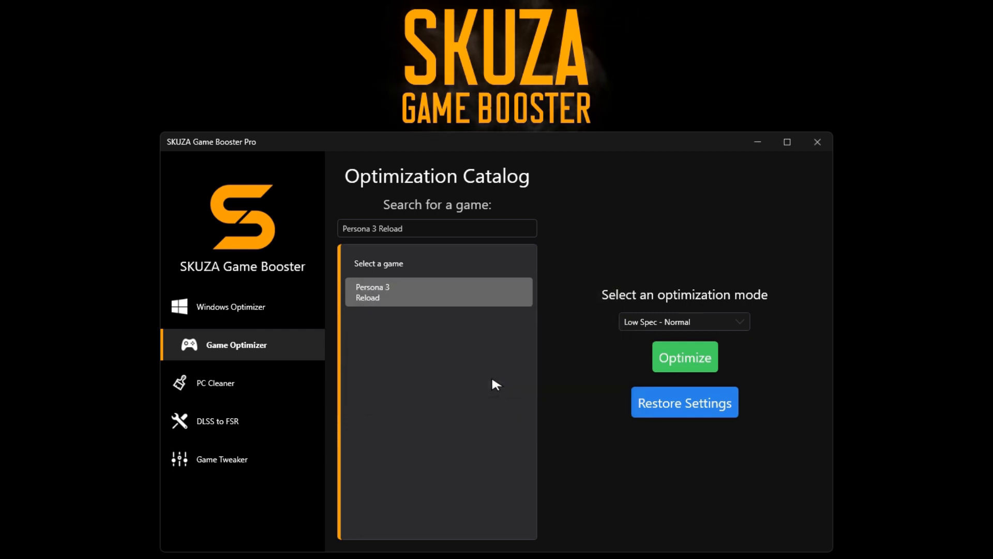
{"action": "mouse_move", "coordinate": [454, 512]}
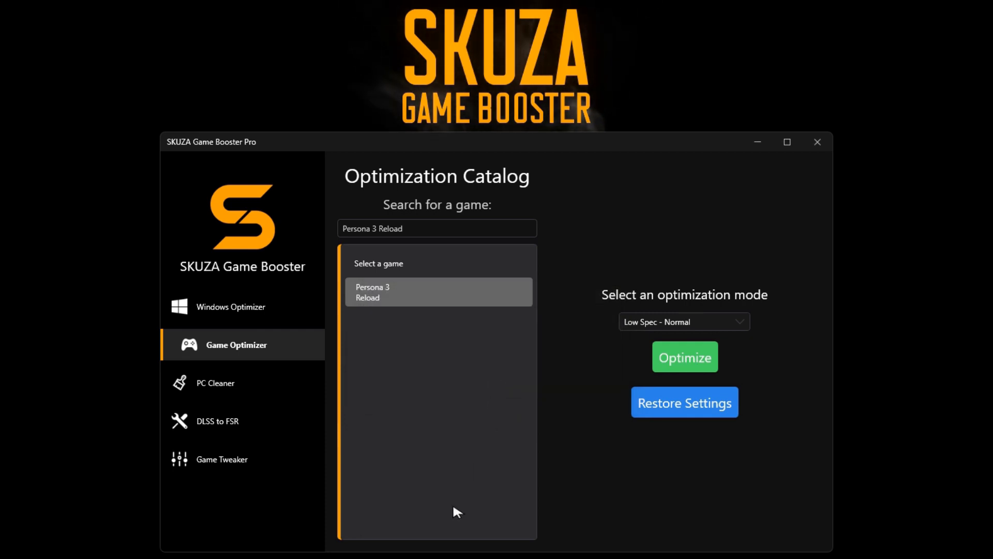
{"action": "left_click", "coordinate": [231, 306]}
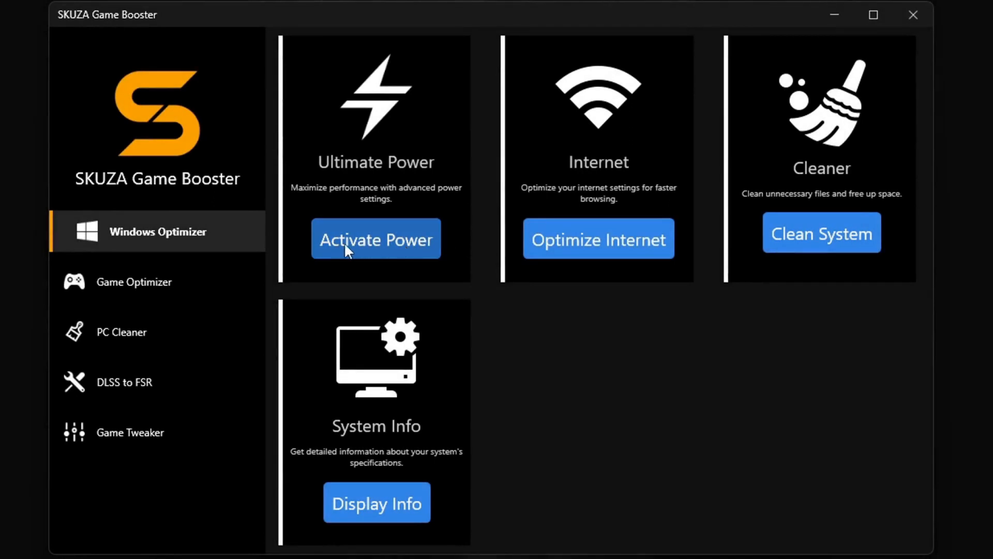
Activate ultimate performance power mode and apply internet optimizations, confirming each
{"action": "left_click", "coordinate": [376, 238]}
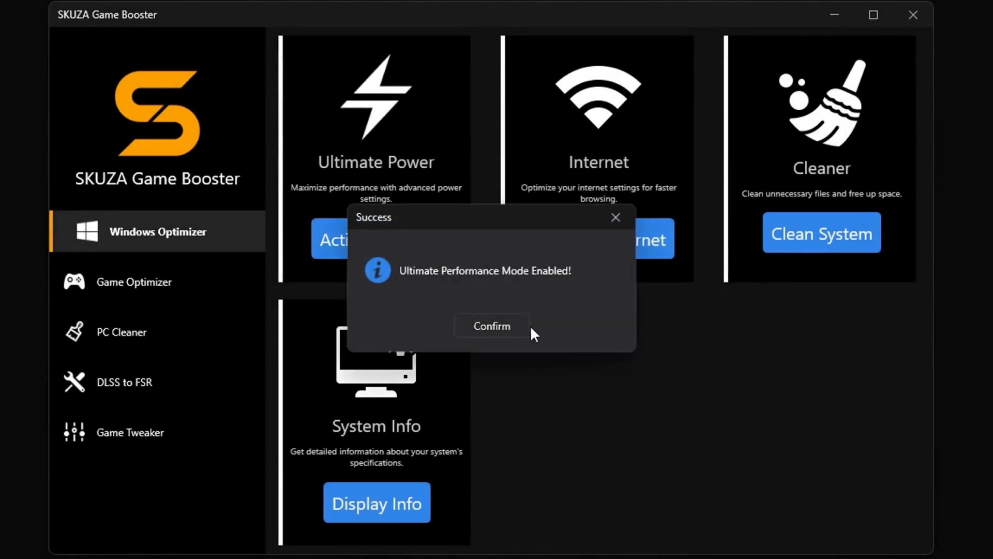
{"action": "left_click", "coordinate": [492, 326]}
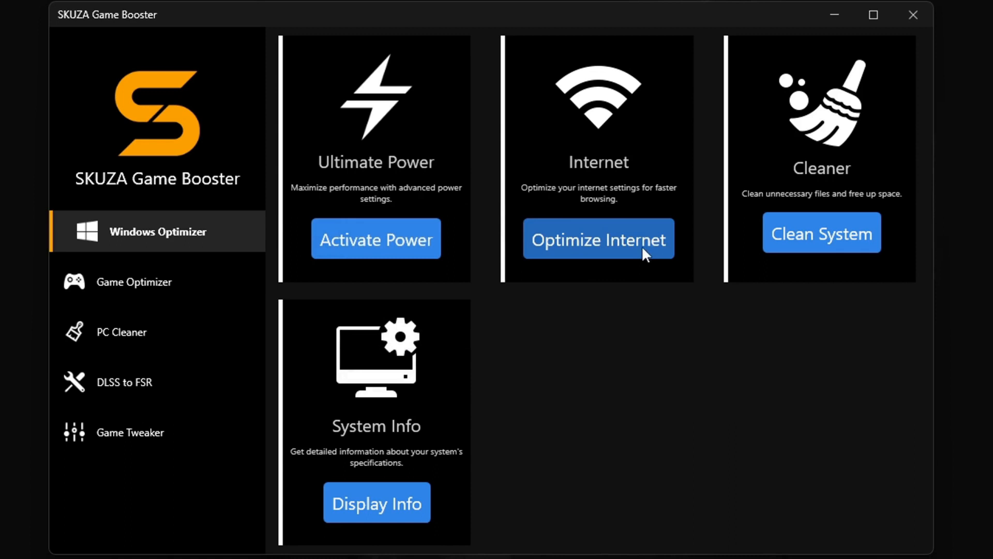
{"action": "left_click", "coordinate": [599, 238]}
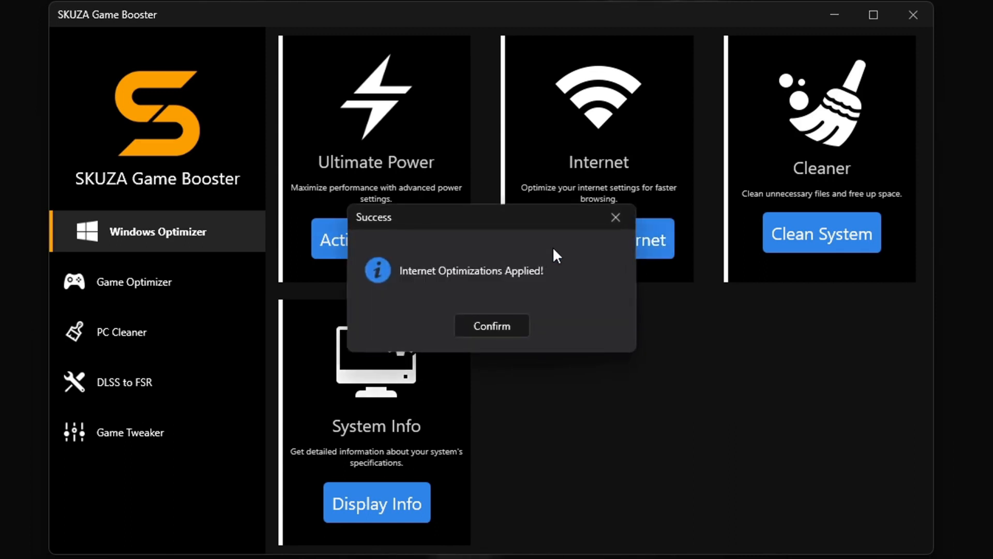
{"action": "left_click", "coordinate": [492, 325]}
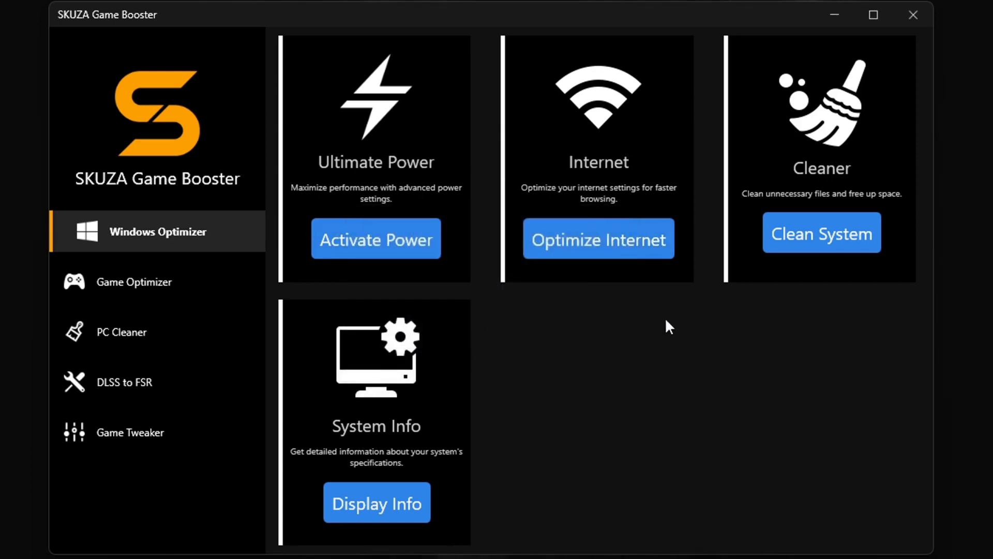
{"action": "mouse_move", "coordinate": [823, 241]}
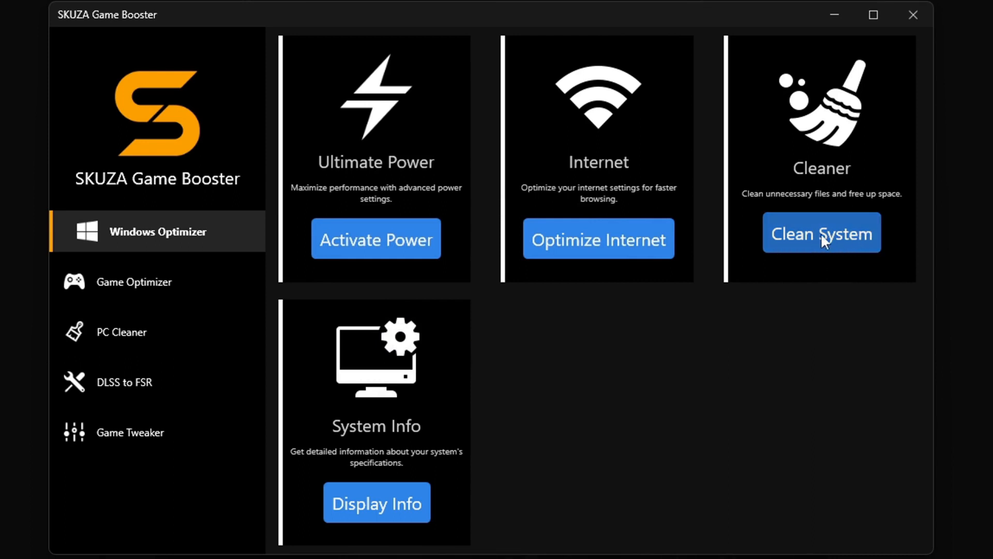
Clean temporary system files, then view and close the PC specifications
{"action": "left_click", "coordinate": [822, 233]}
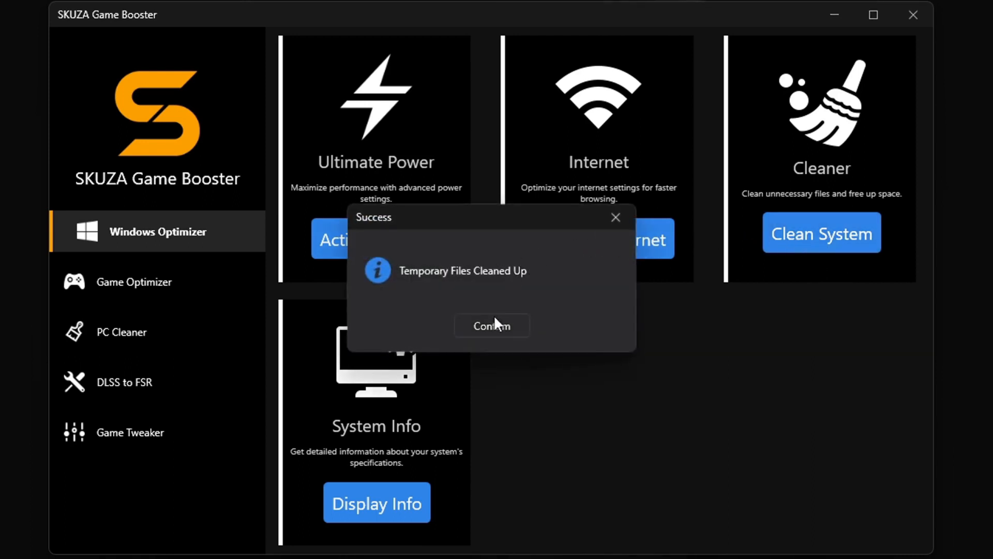
{"action": "left_click", "coordinate": [492, 326]}
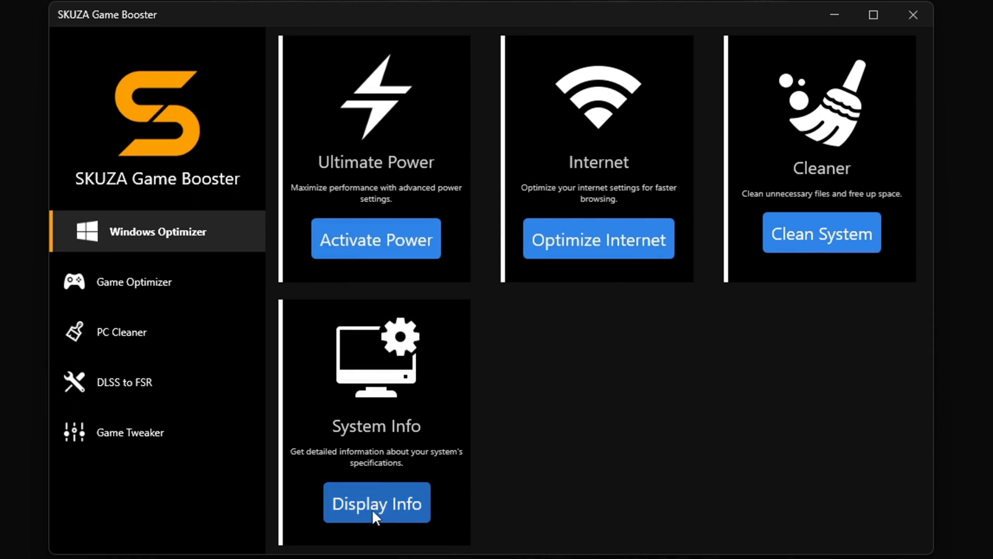
{"action": "left_click", "coordinate": [377, 503]}
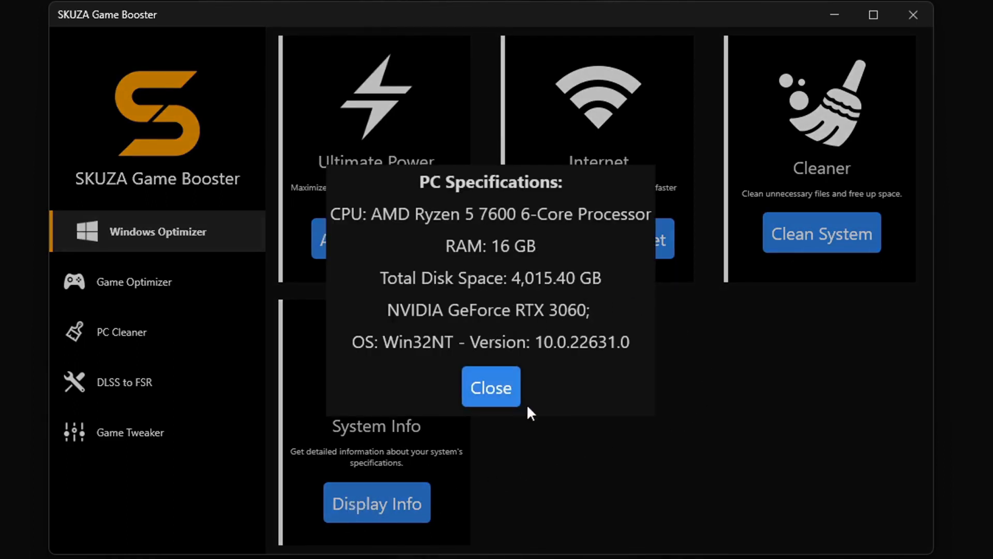
{"action": "left_click", "coordinate": [491, 387]}
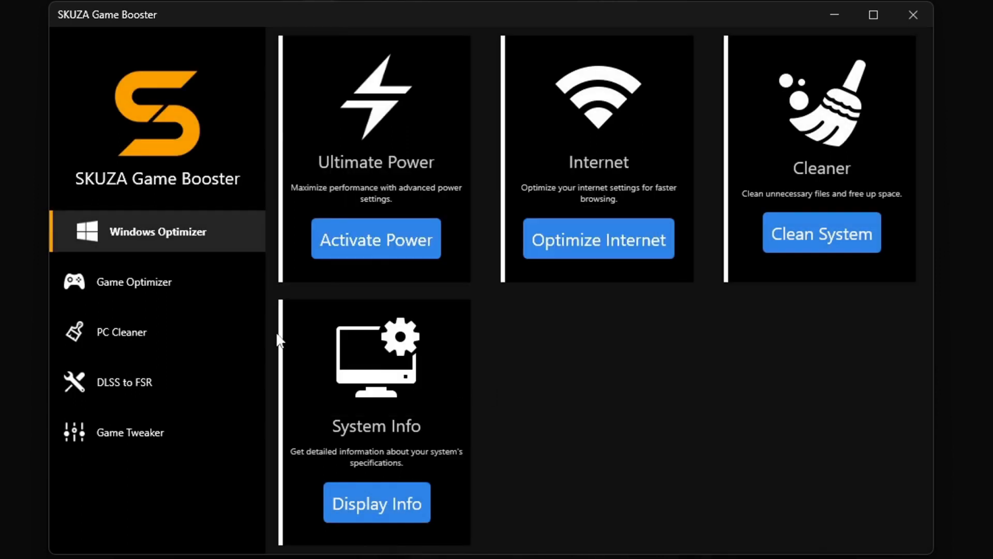
Run PC Cleaner memory cleanup, releasing 1,820 MB and confirming the result
{"action": "left_click", "coordinate": [134, 281]}
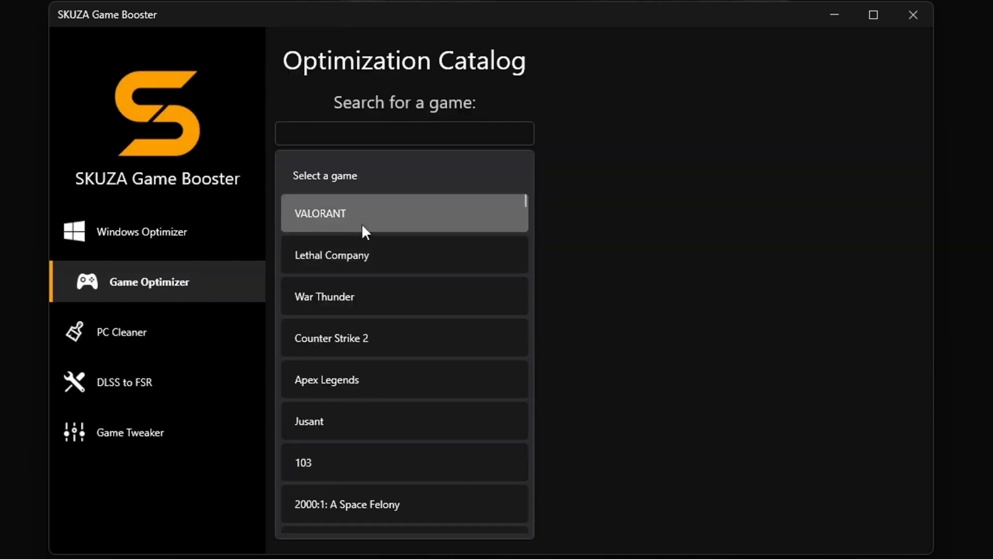
{"action": "mouse_move", "coordinate": [109, 341]}
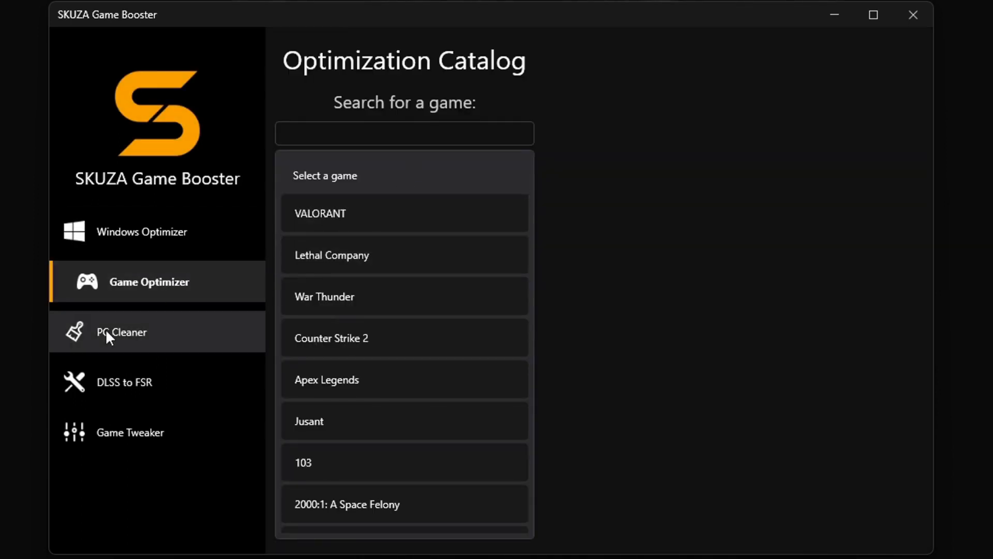
{"action": "left_click", "coordinate": [121, 331]}
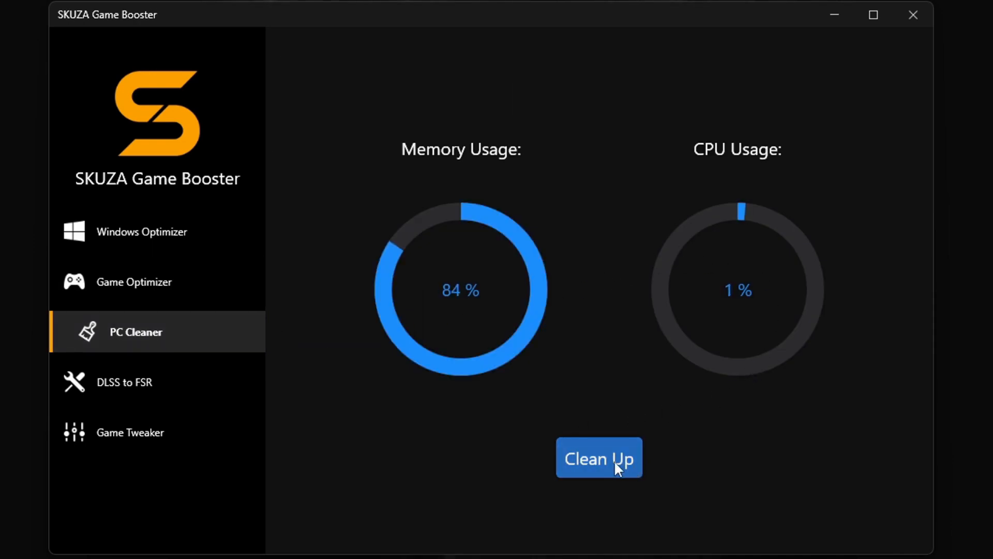
{"action": "left_click", "coordinate": [600, 457]}
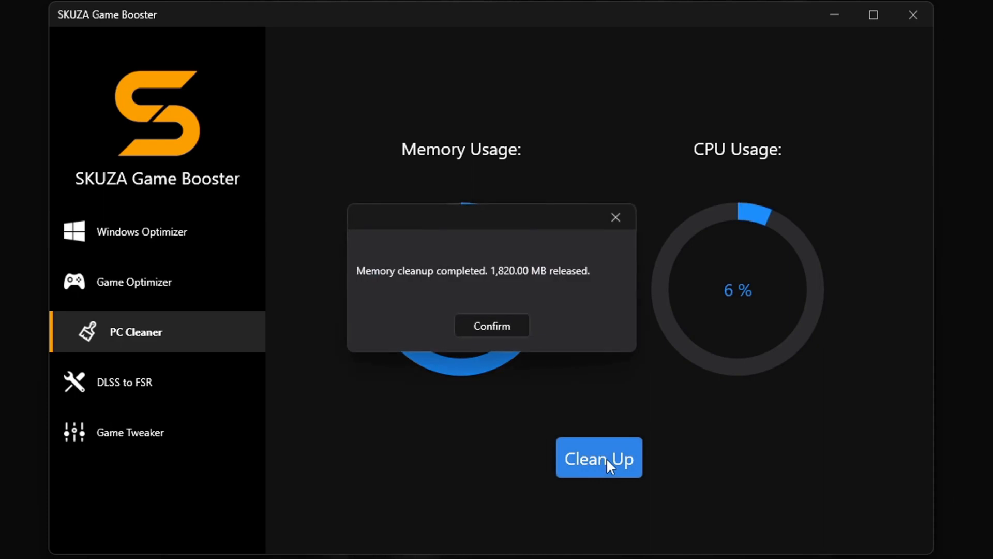
{"action": "mouse_move", "coordinate": [535, 284]}
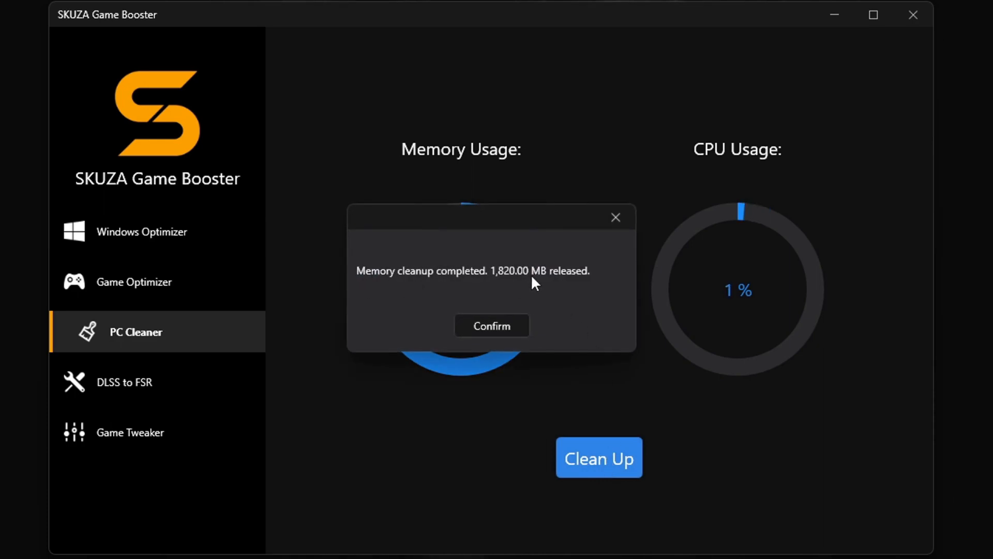
{"action": "left_click", "coordinate": [492, 325]}
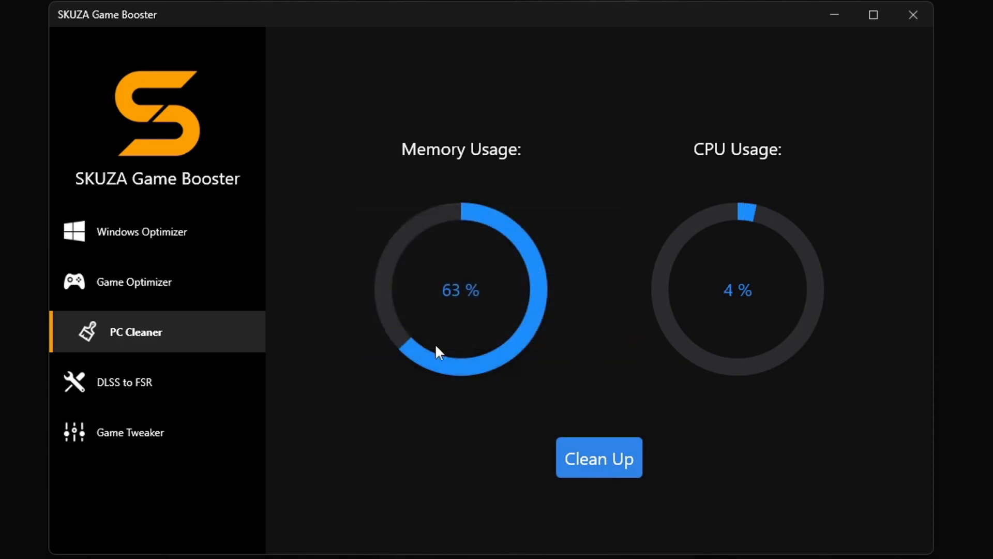
Apply the DLSS 3 to FSR 3 mod to Cyberpunk 2077 using its 2.1 folder
{"action": "left_click", "coordinate": [130, 383]}
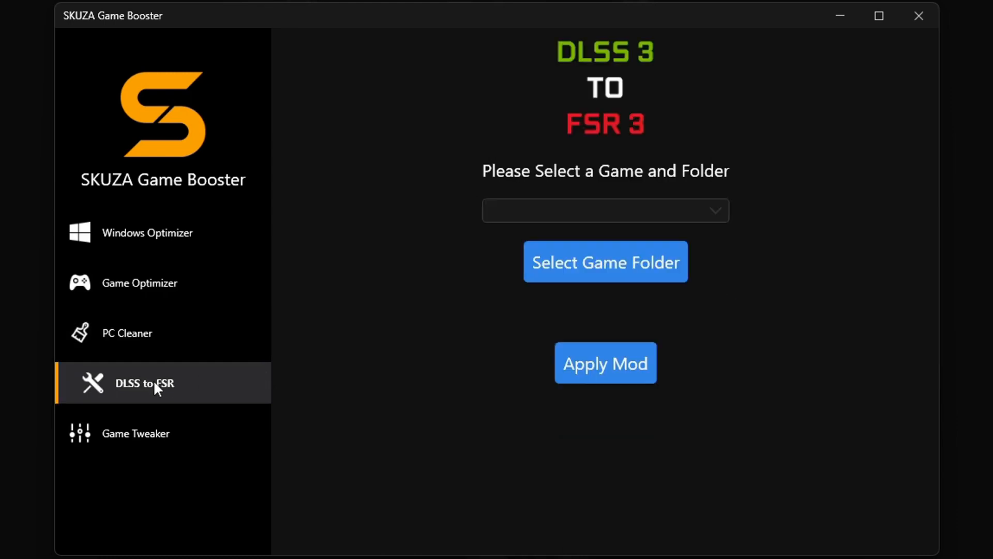
{"action": "left_click", "coordinate": [606, 211]}
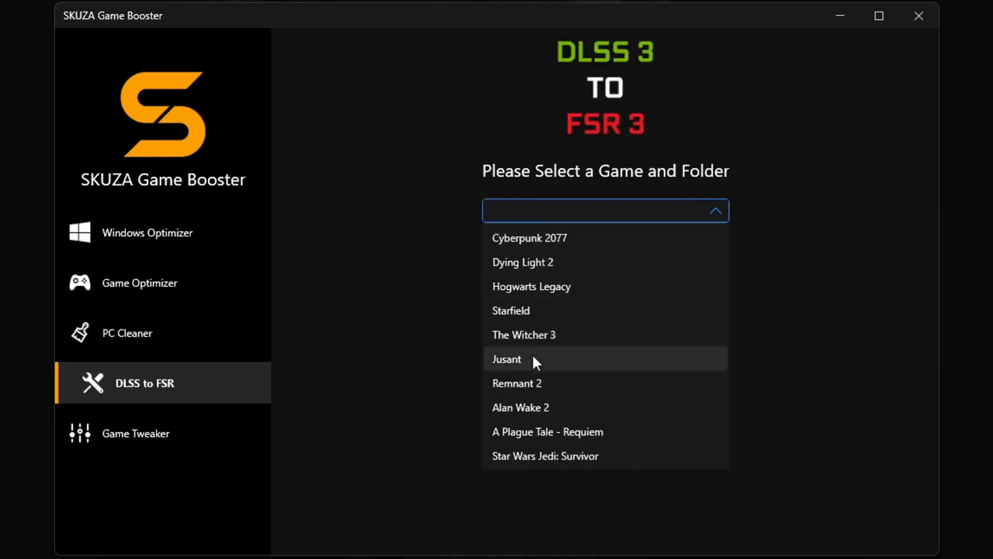
{"action": "left_click", "coordinate": [529, 238]}
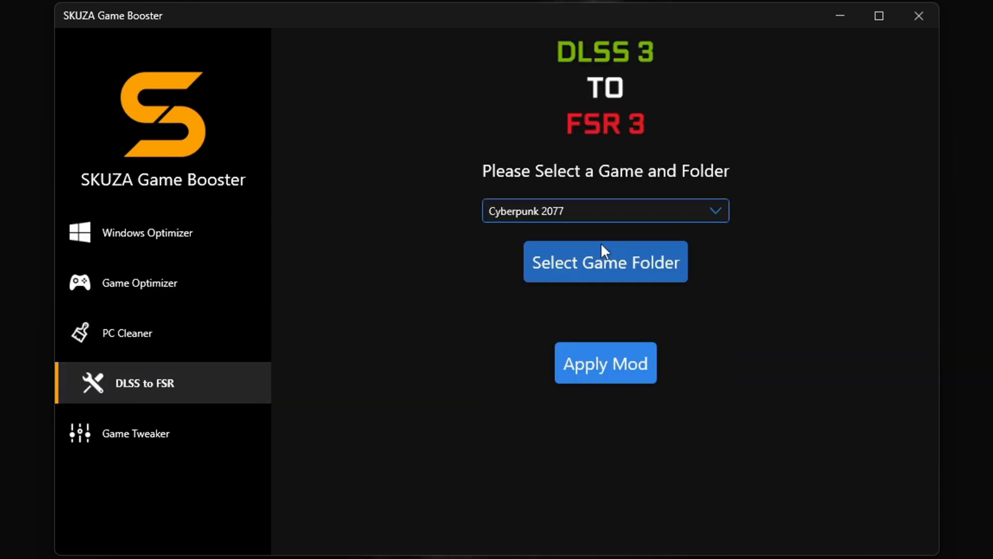
{"action": "left_click", "coordinate": [606, 262]}
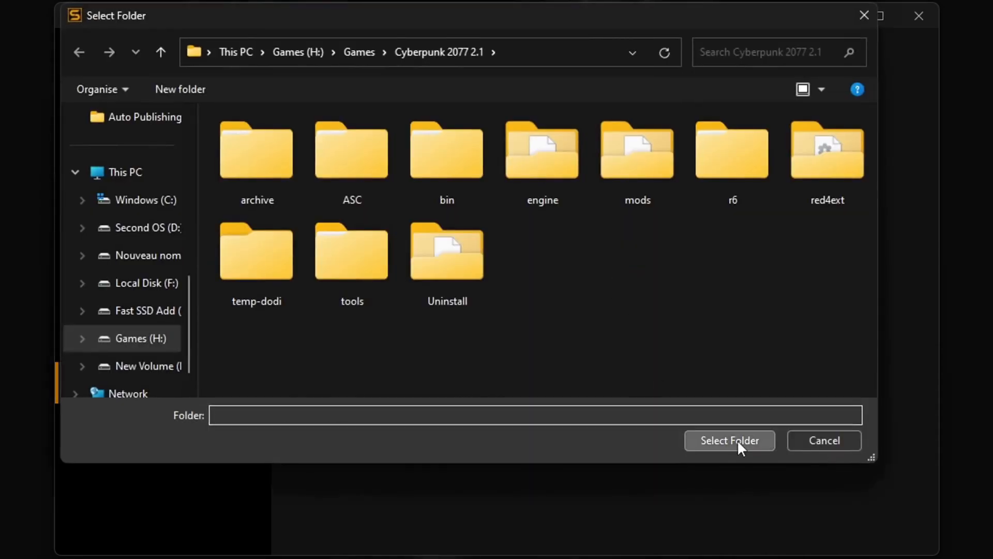
{"action": "left_click", "coordinate": [730, 440]}
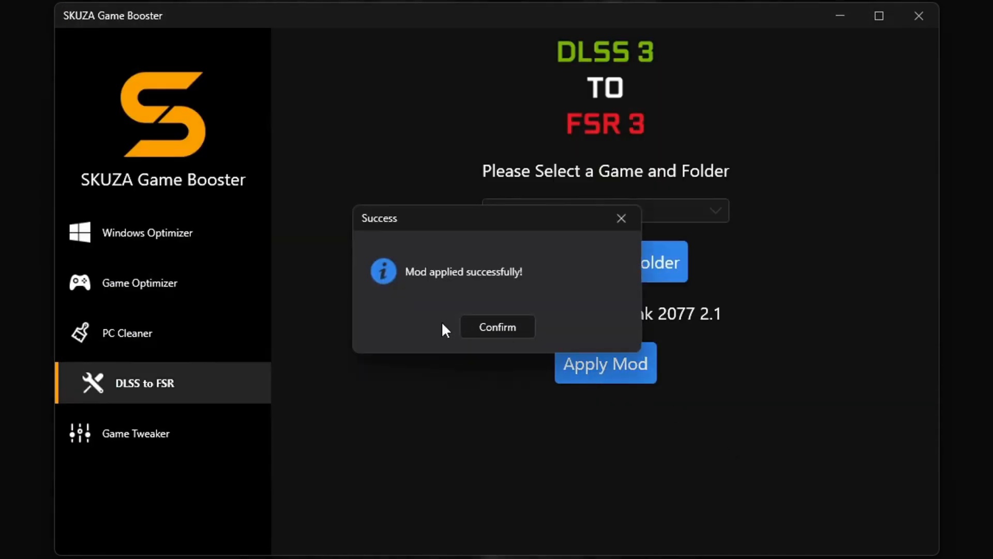
{"action": "left_click", "coordinate": [144, 433]}
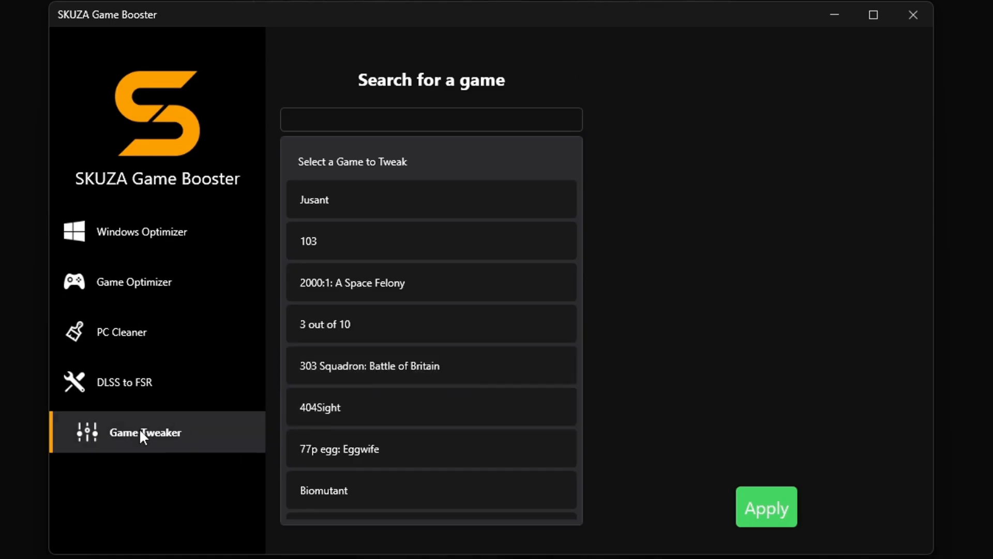
{"action": "mouse_move", "coordinate": [496, 227]}
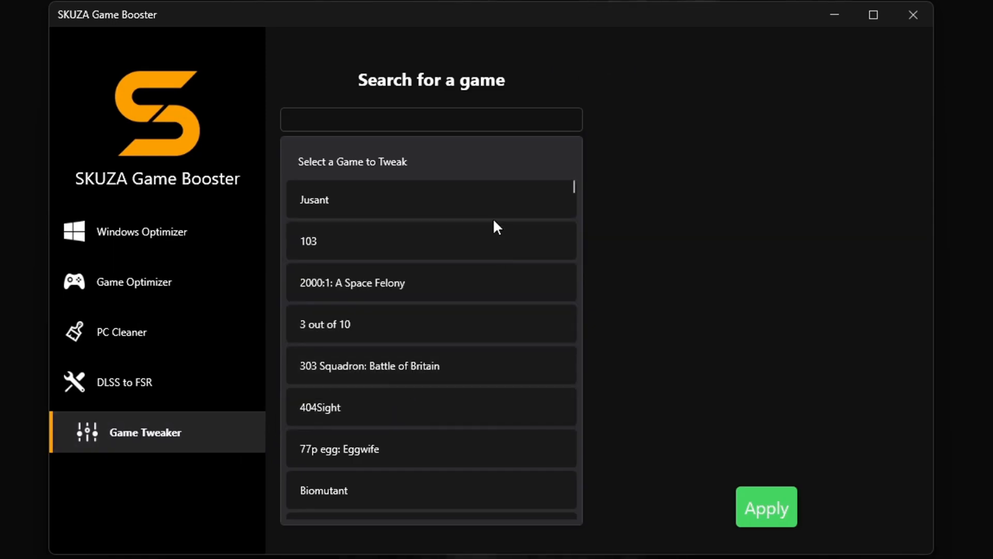
Select Jusant in Game Tweaker and operate its ChromaticAberration toggle, leaving it off
{"action": "left_click", "coordinate": [431, 199]}
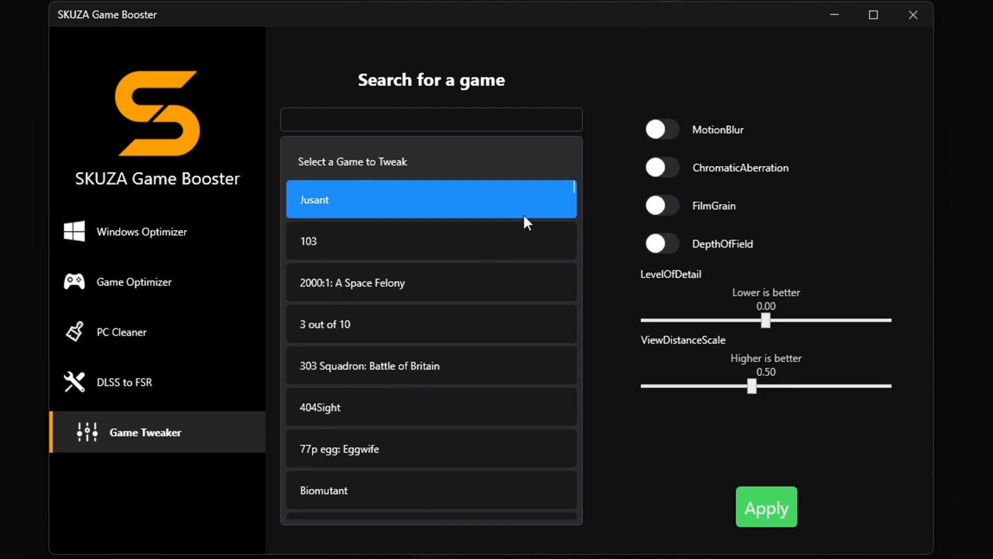
{"action": "left_click", "coordinate": [662, 129]}
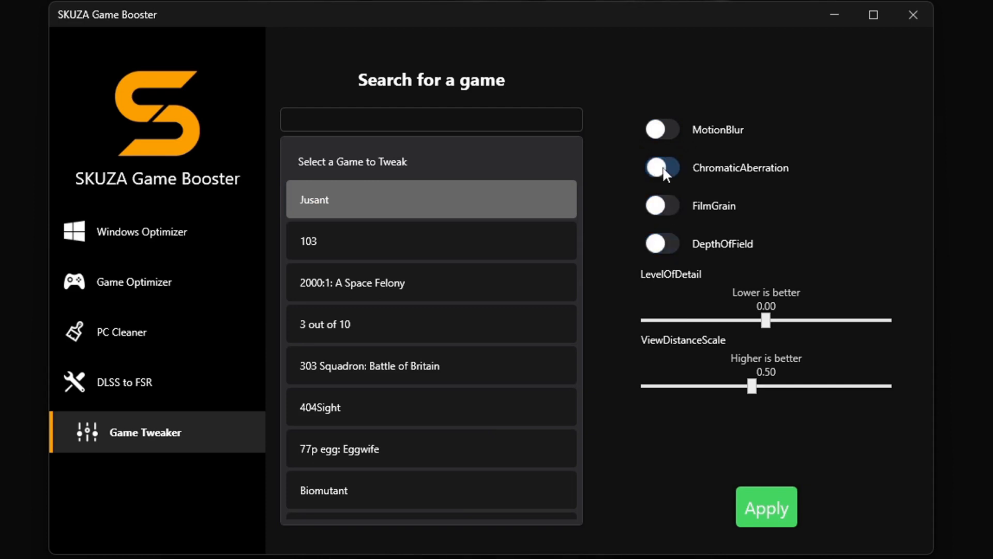
{"action": "left_click", "coordinate": [663, 167]}
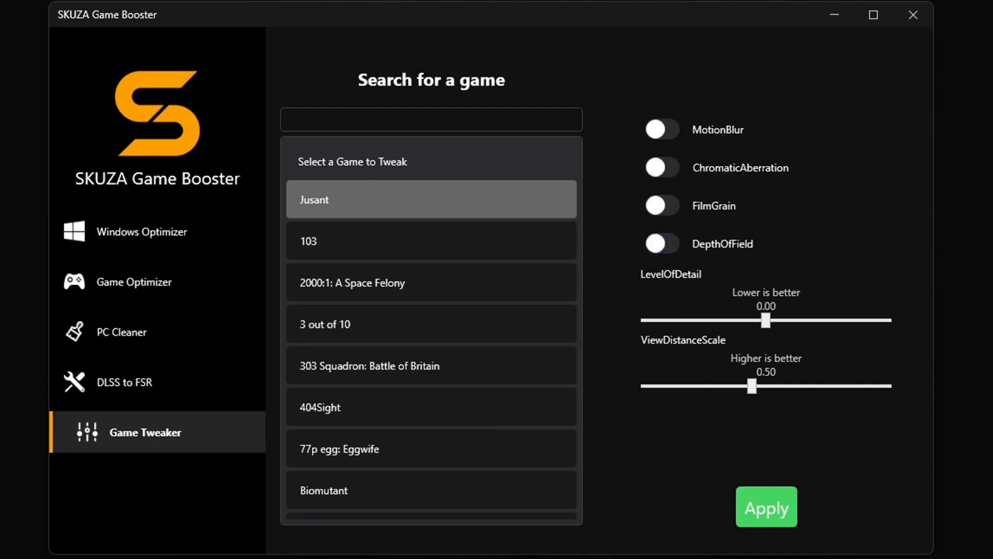